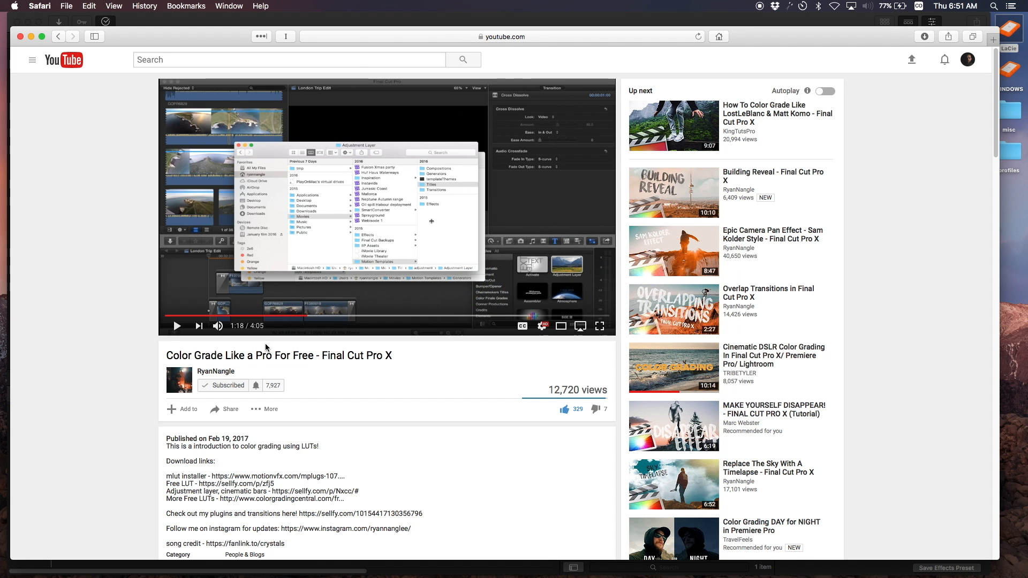
{"action": "mouse_move", "coordinate": [215, 371]}
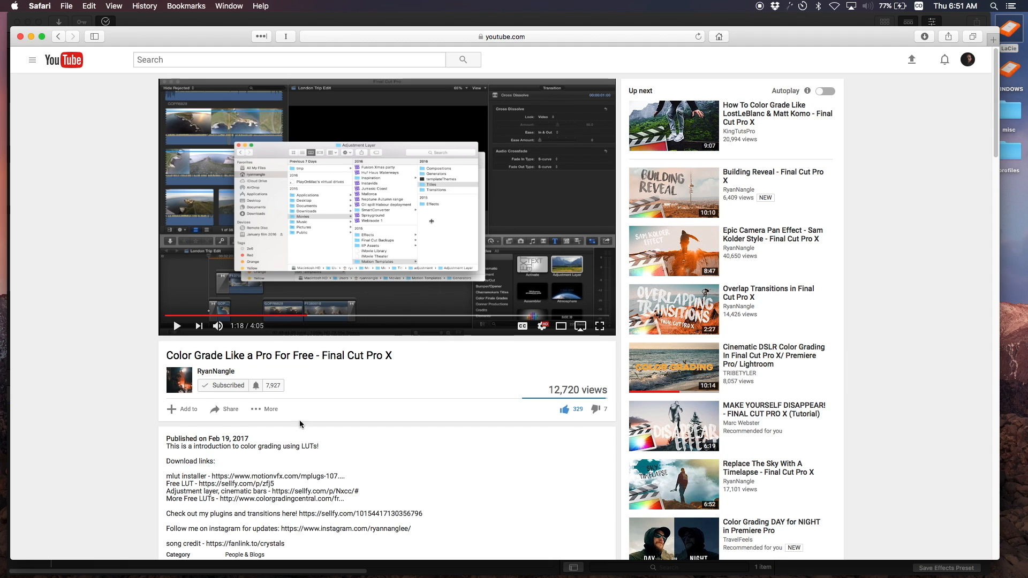
{"action": "mouse_move", "coordinate": [426, 339]}
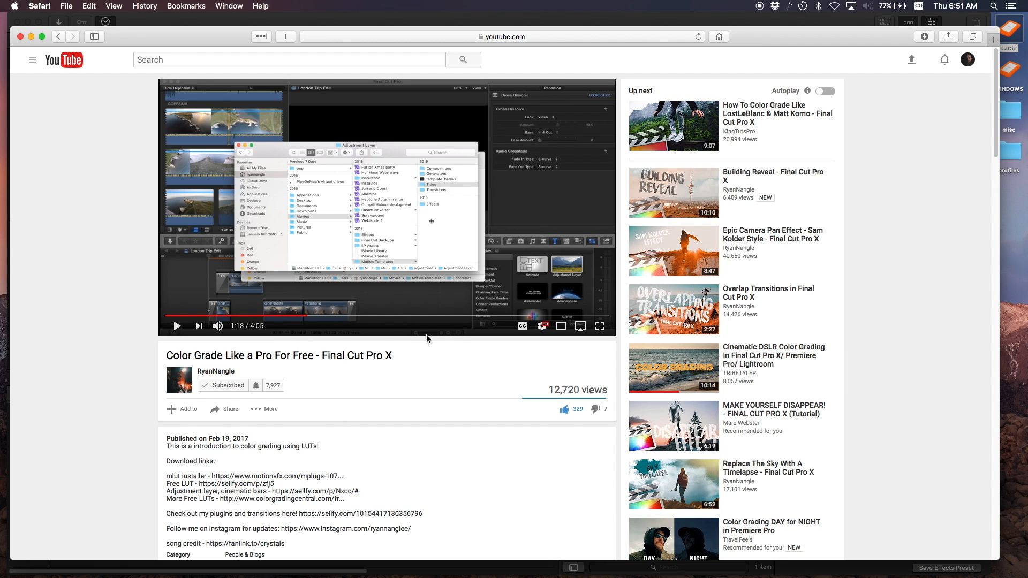
{"action": "mouse_move", "coordinate": [762, 175]}
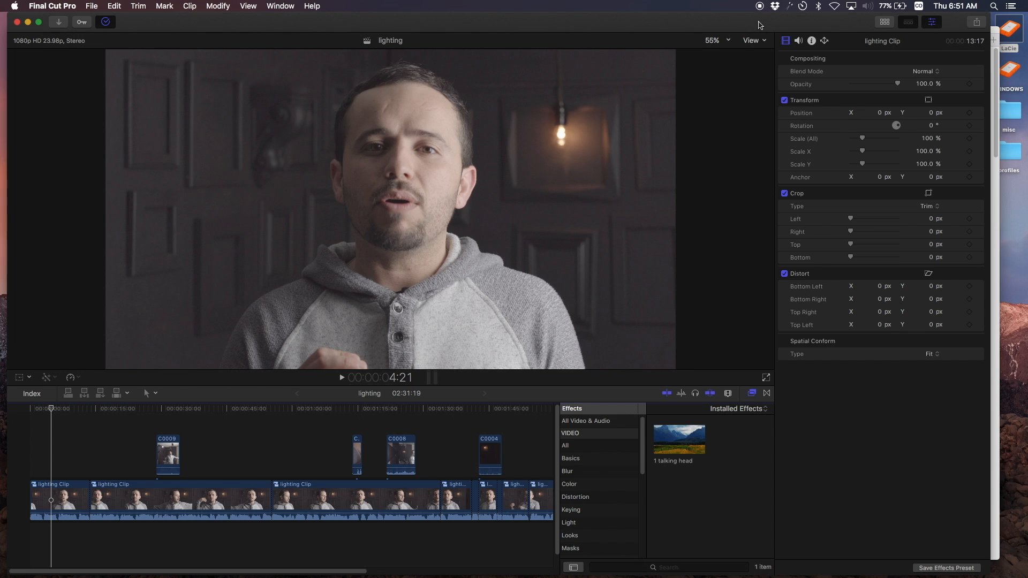
{"action": "mouse_move", "coordinate": [550, 176]}
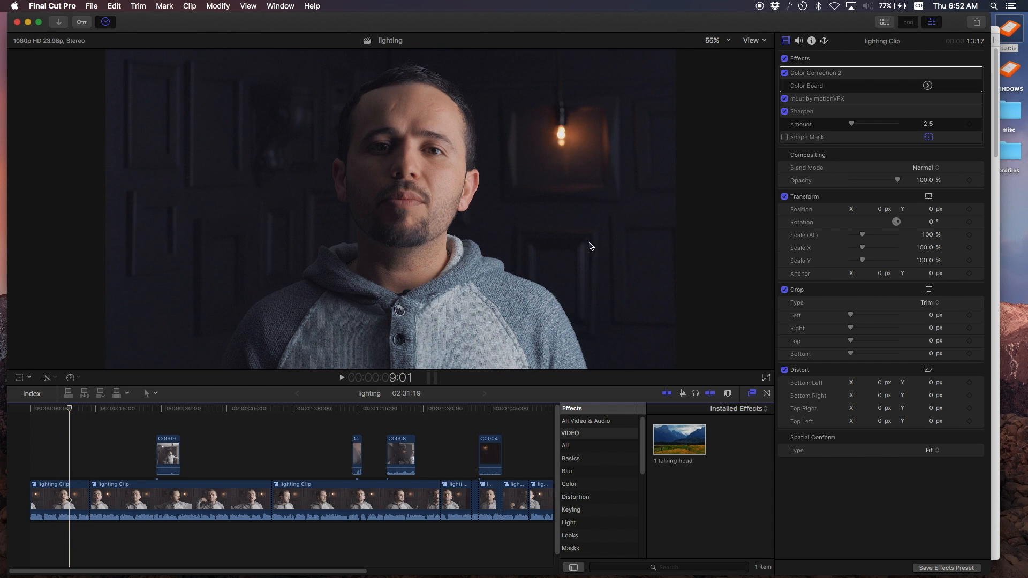
{"action": "mouse_move", "coordinate": [828, 90]}
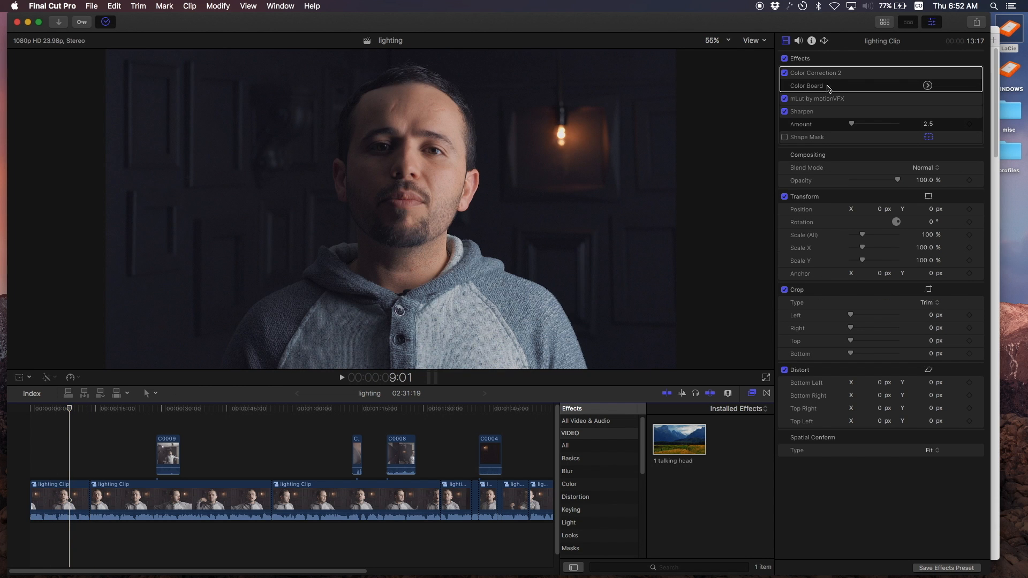
{"action": "mouse_move", "coordinate": [105, 326]}
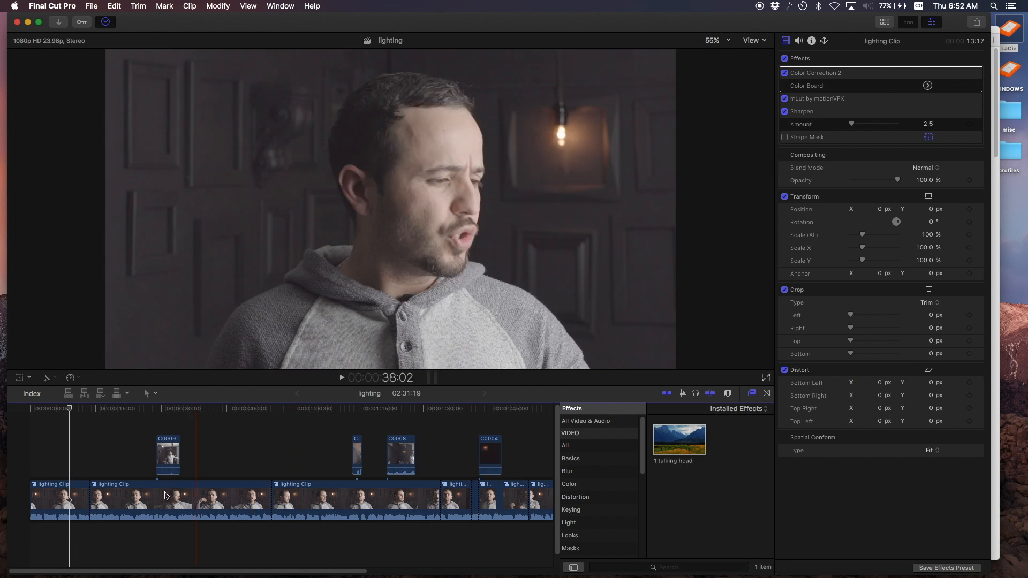
{"action": "key", "text": "cmd+c"}
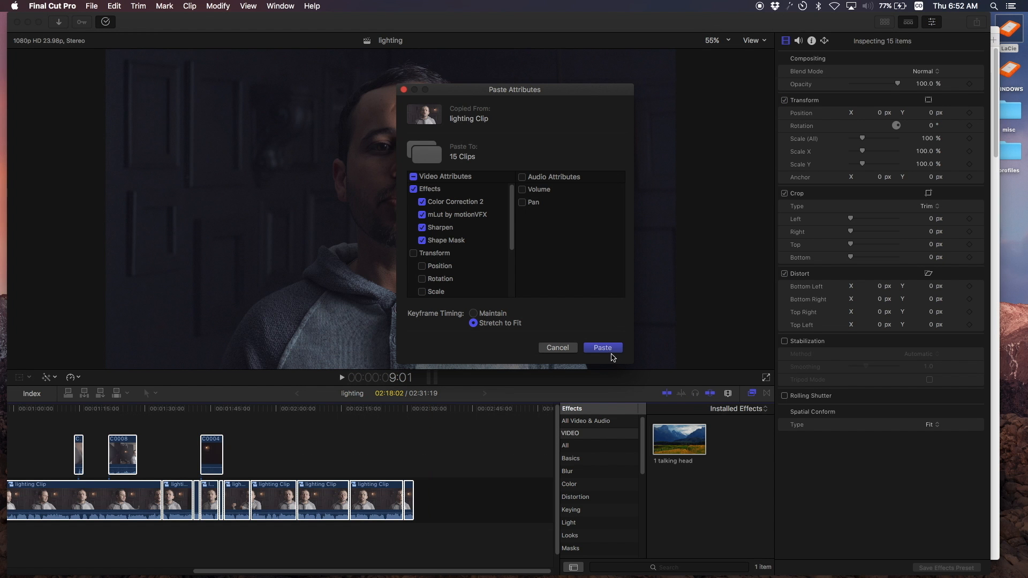
{"action": "mouse_move", "coordinate": [415, 553]}
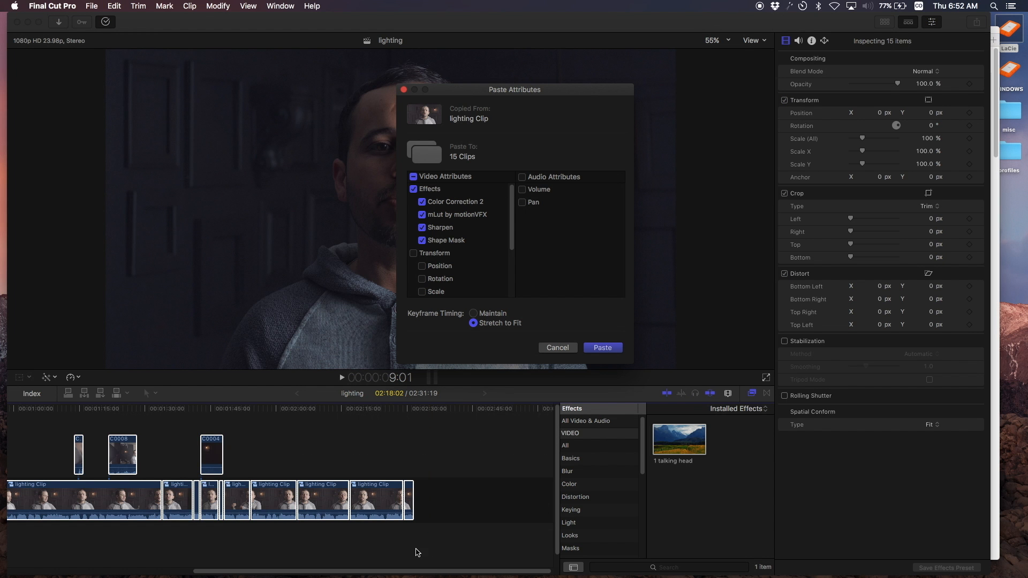
{"action": "mouse_move", "coordinate": [270, 485]}
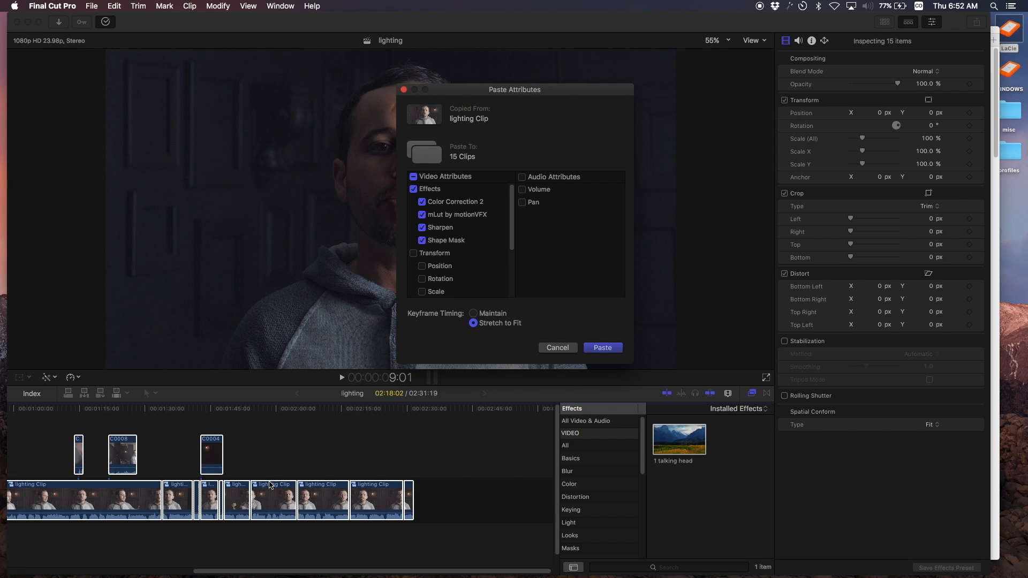
{"action": "mouse_move", "coordinate": [359, 491]}
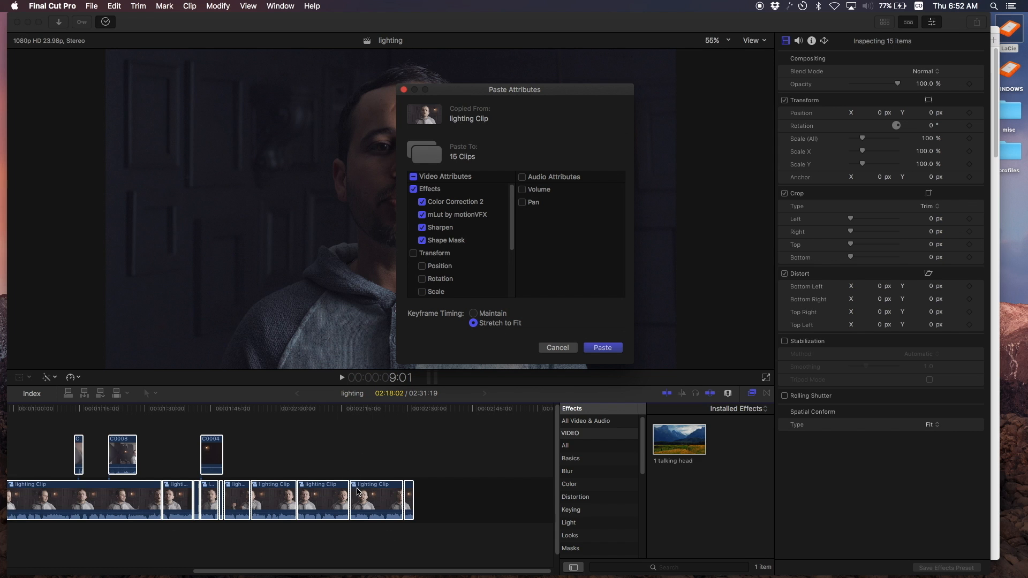
{"action": "mouse_move", "coordinate": [271, 473]}
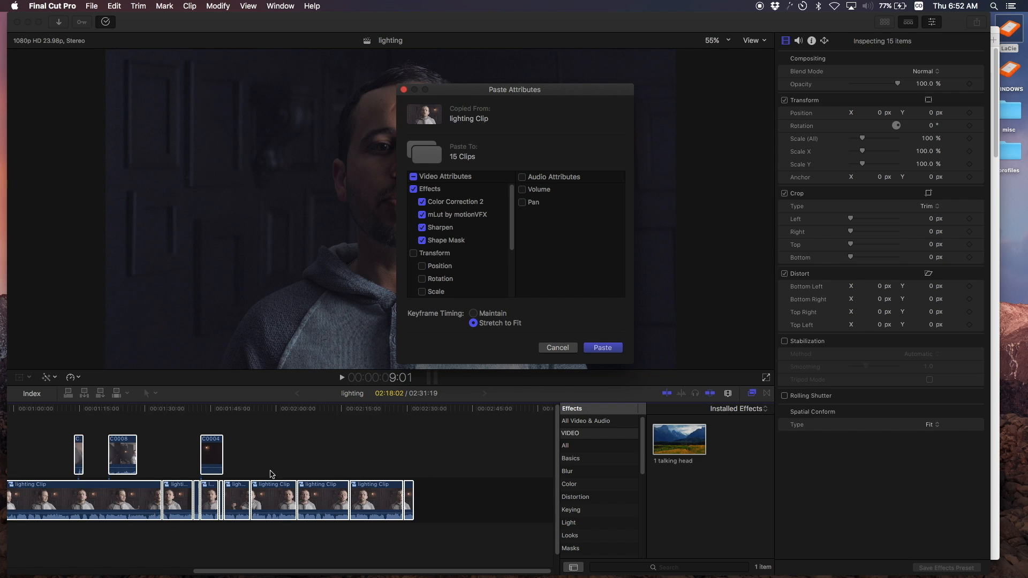
{"action": "mouse_move", "coordinate": [476, 219]}
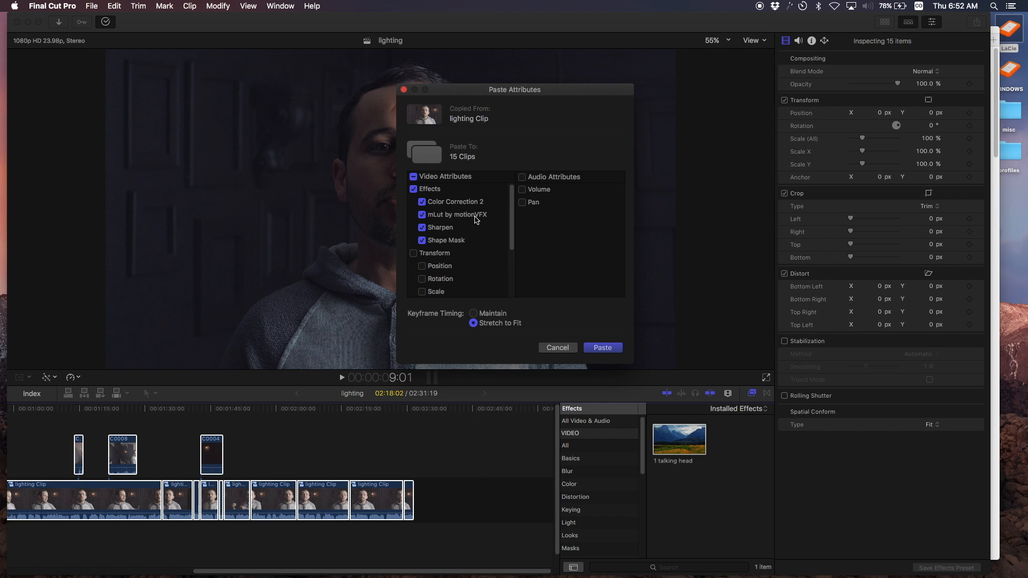
{"action": "mouse_move", "coordinate": [368, 253]}
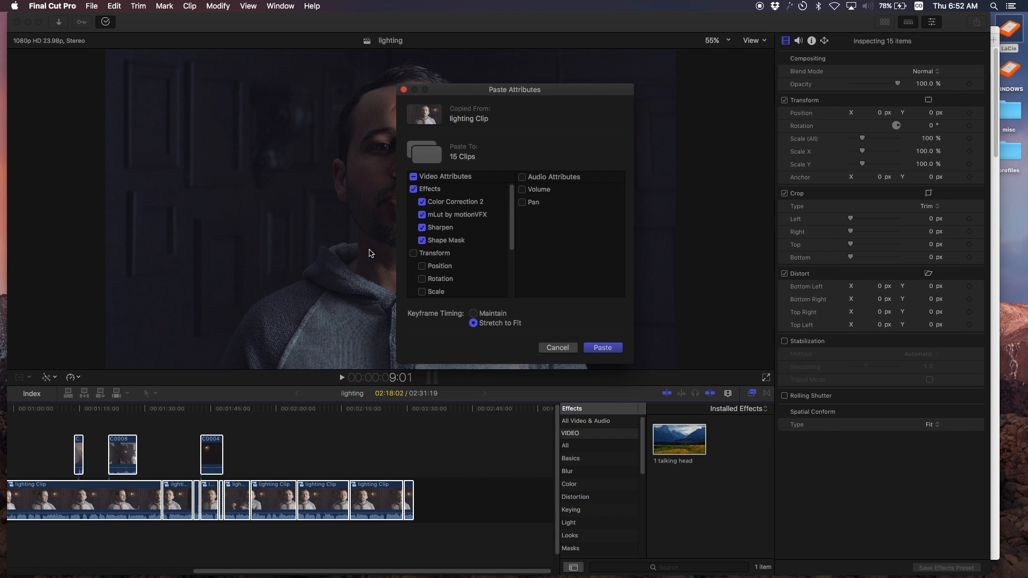
{"action": "mouse_move", "coordinate": [383, 363]}
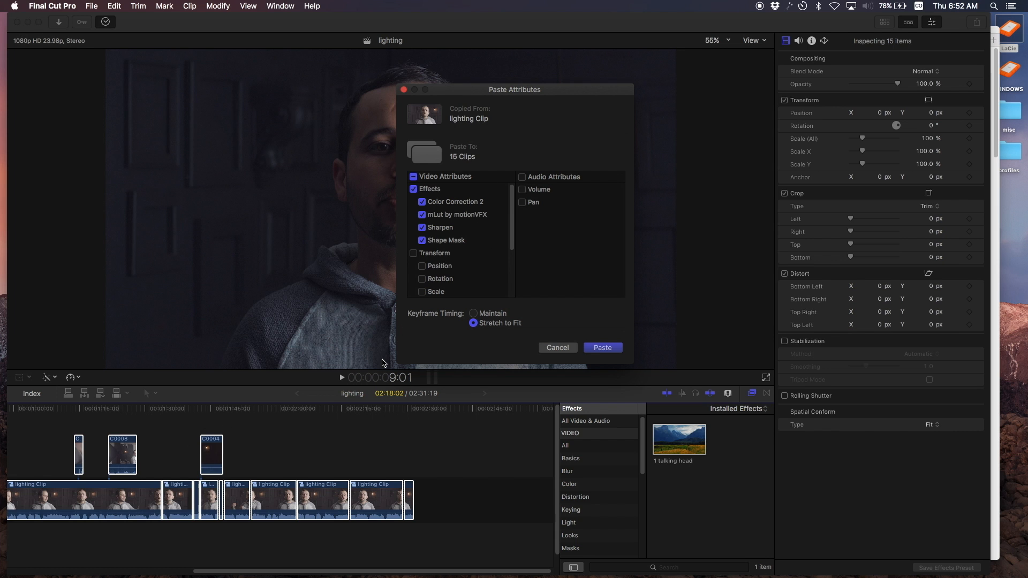
{"action": "mouse_move", "coordinate": [558, 355]}
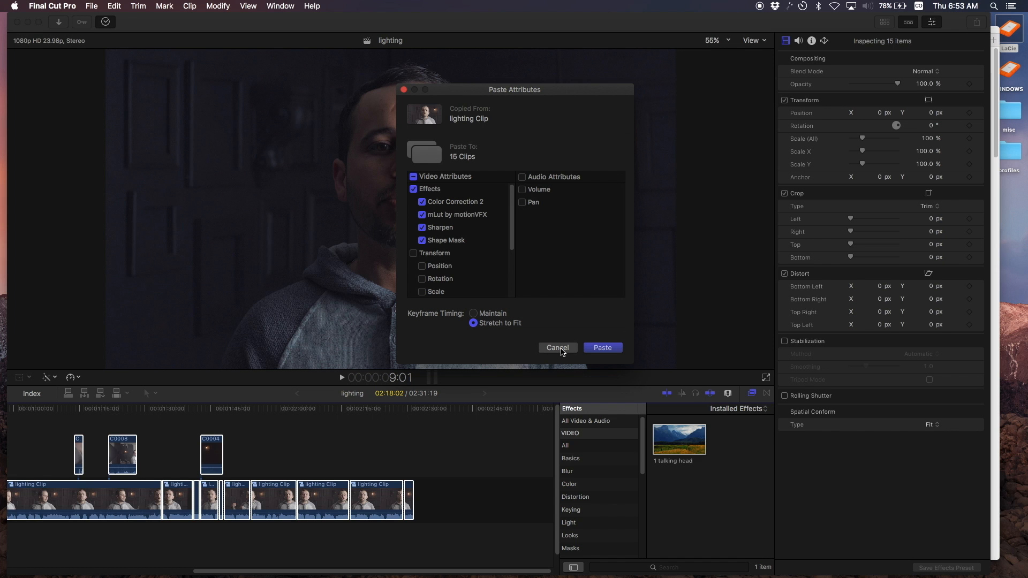
{"action": "left_click", "coordinate": [557, 347]}
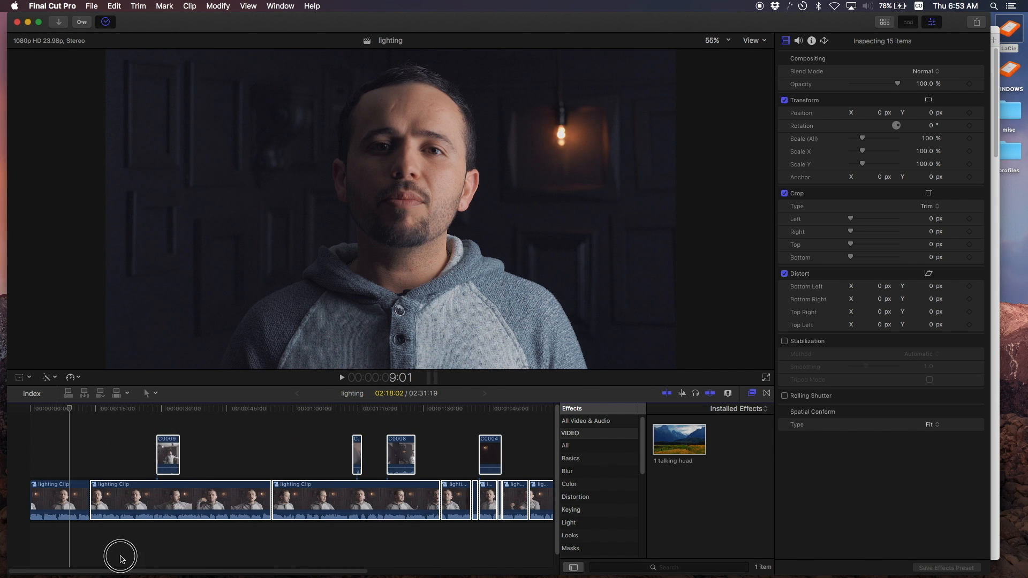
{"action": "left_click", "coordinate": [110, 500]}
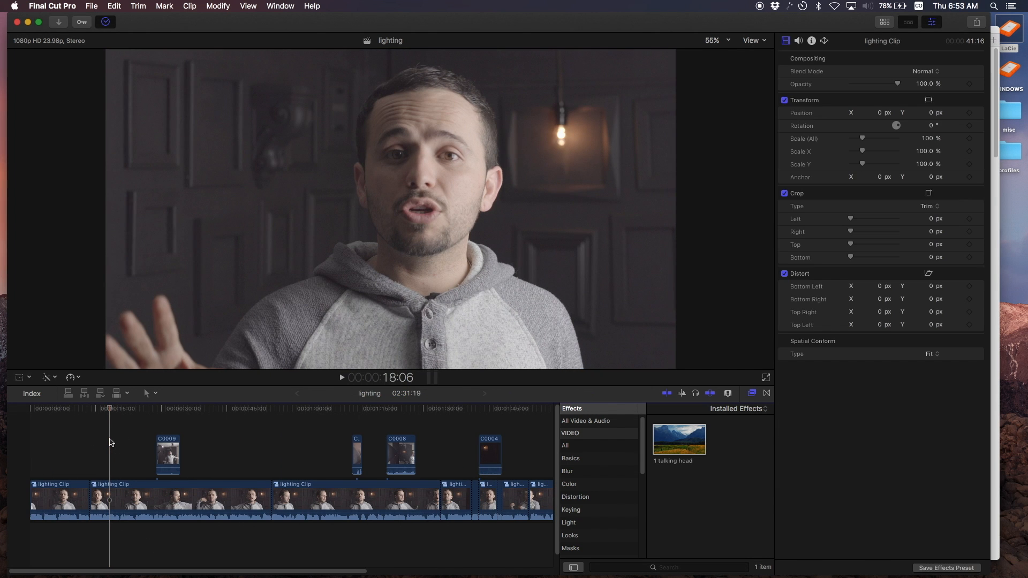
{"action": "mouse_move", "coordinate": [60, 145]}
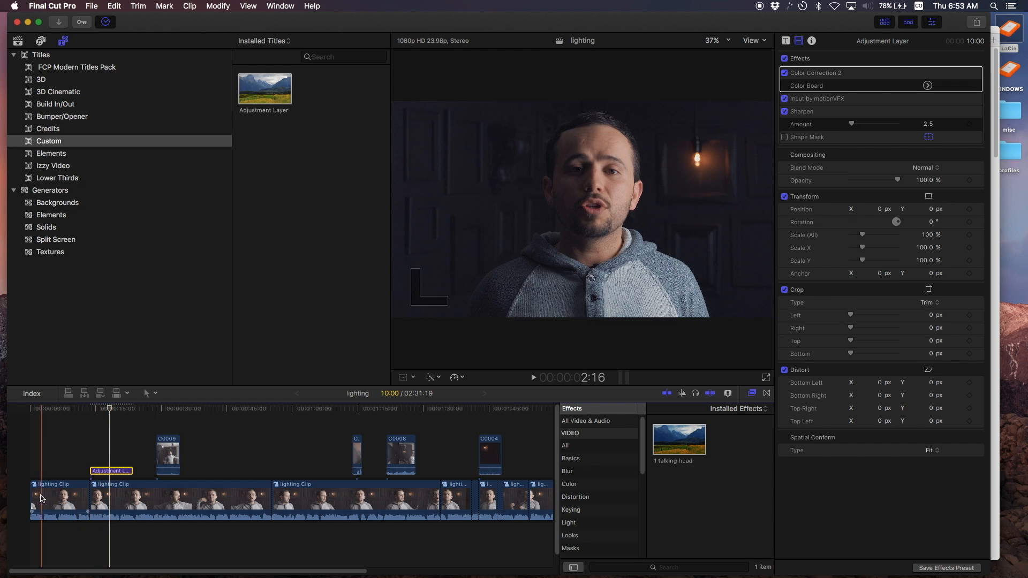
Select the first lighting clip, then the connected Adjustment Layer to view its Color Correction 2, mLut and Sharpen effects
{"action": "left_click", "coordinate": [59, 498]}
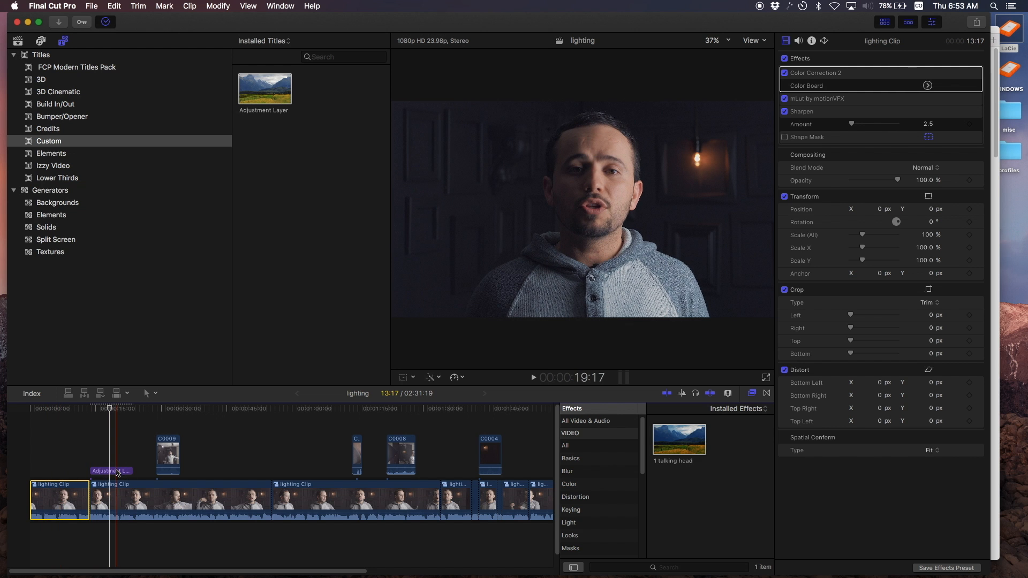
{"action": "left_click", "coordinate": [112, 471]}
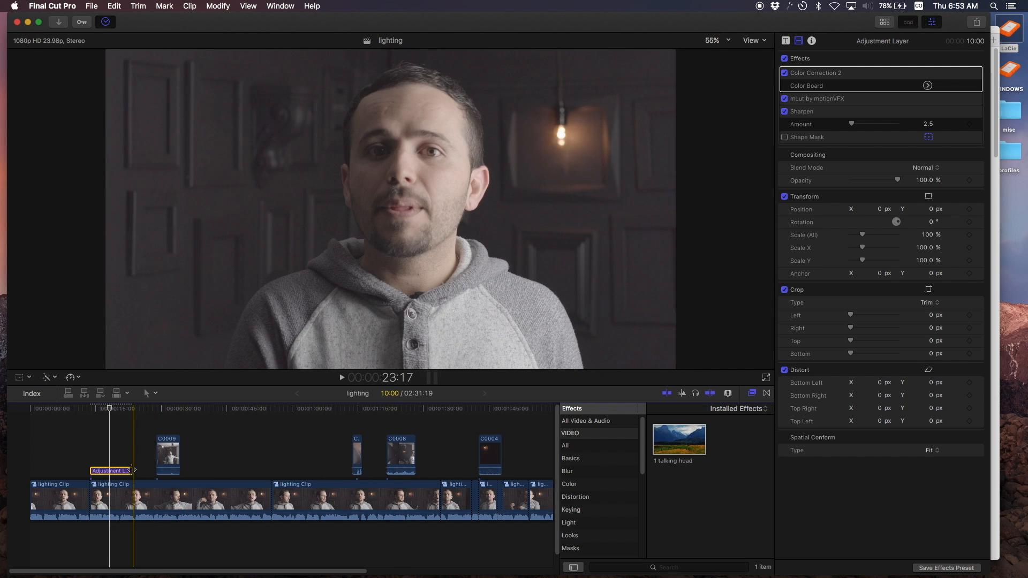
Lengthen the Adjustment Layer over the later talking-head clips and inspect its effects
{"action": "left_click", "coordinate": [112, 470]}
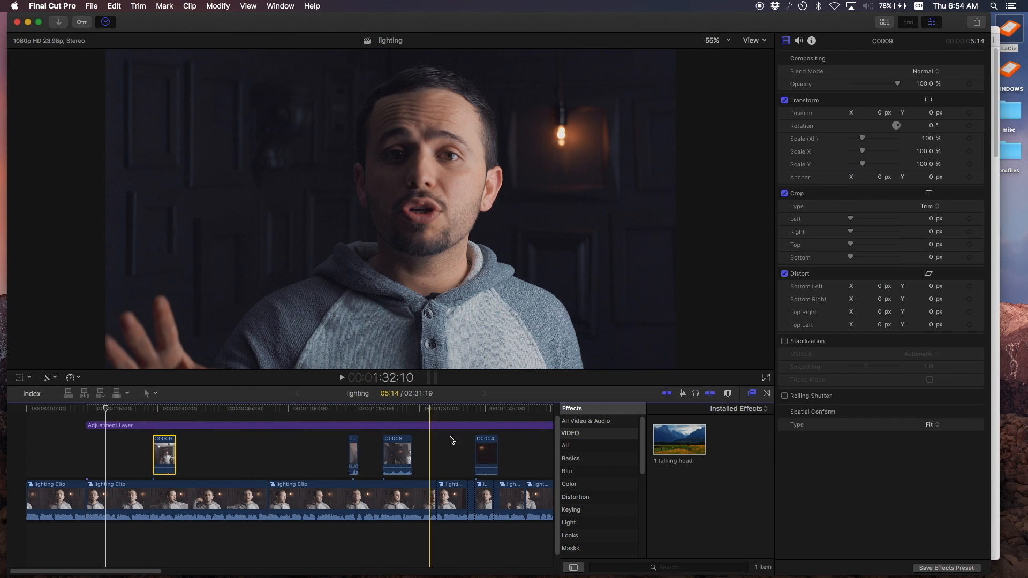
{"action": "left_click", "coordinate": [288, 426]}
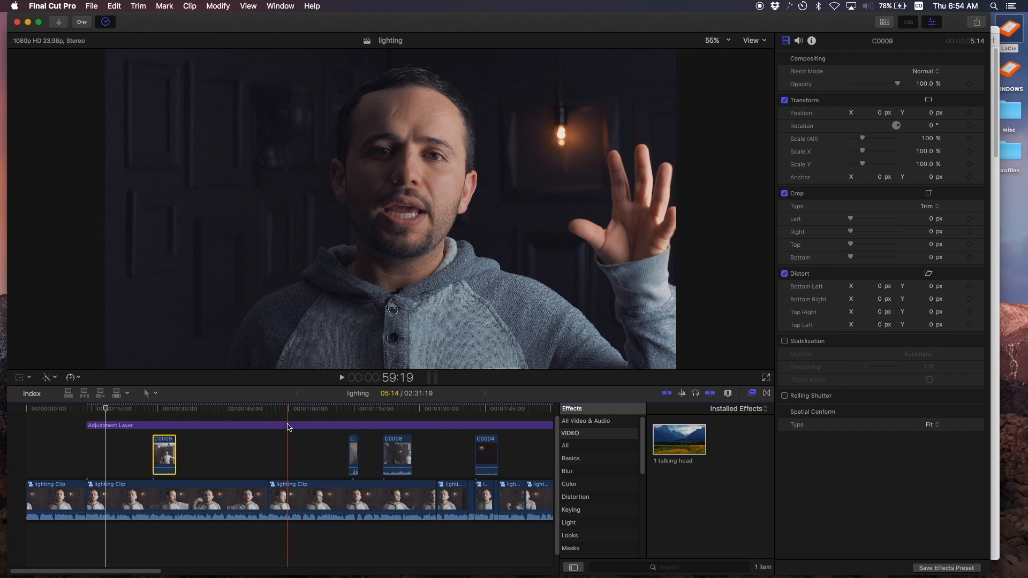
{"action": "left_click", "coordinate": [285, 425]}
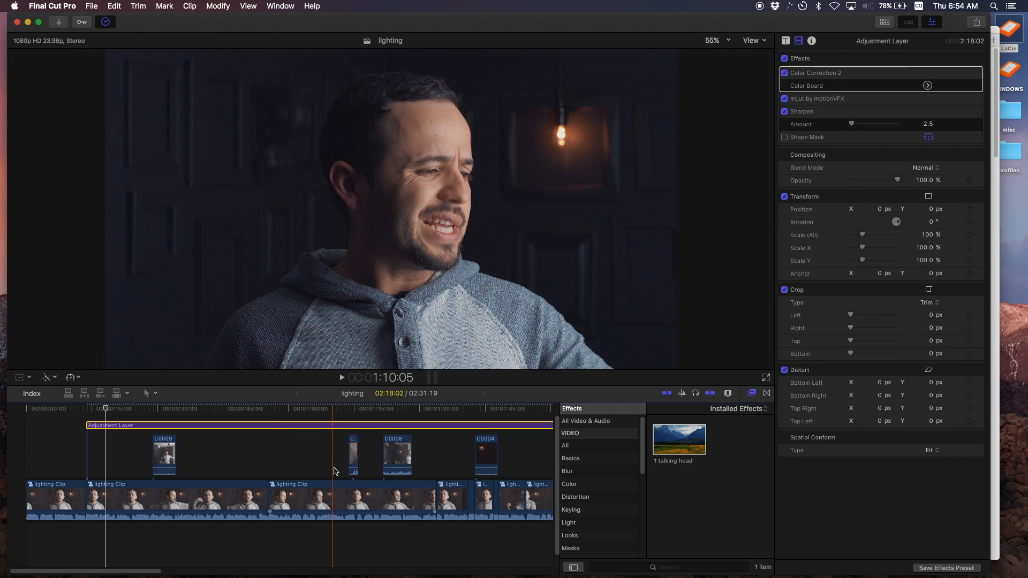
{"action": "left_click", "coordinate": [312, 408]}
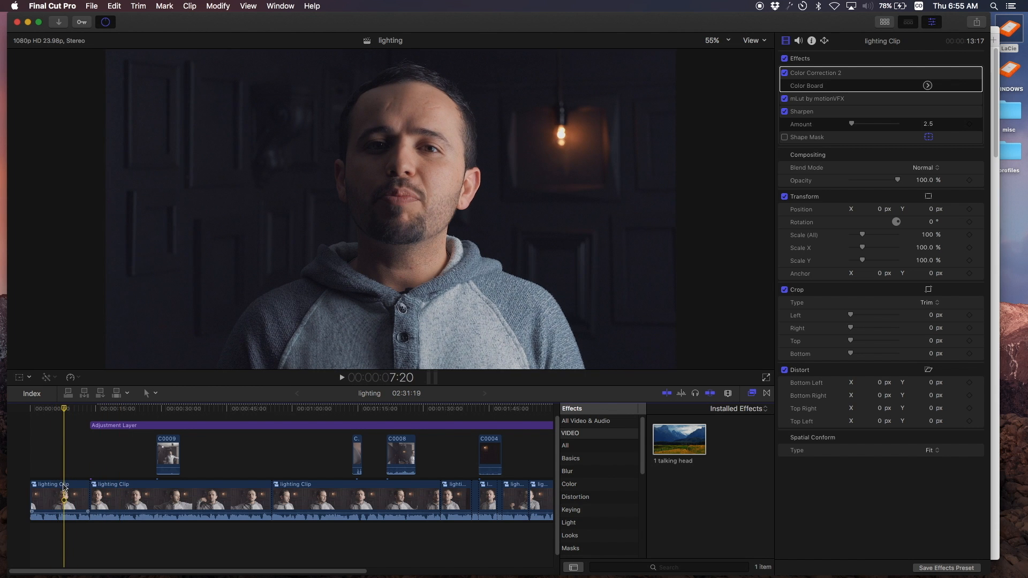
Show the first lighting clip's Color Correction 2 color board with blue-shifted shadows and midtones
{"action": "left_click", "coordinate": [58, 499]}
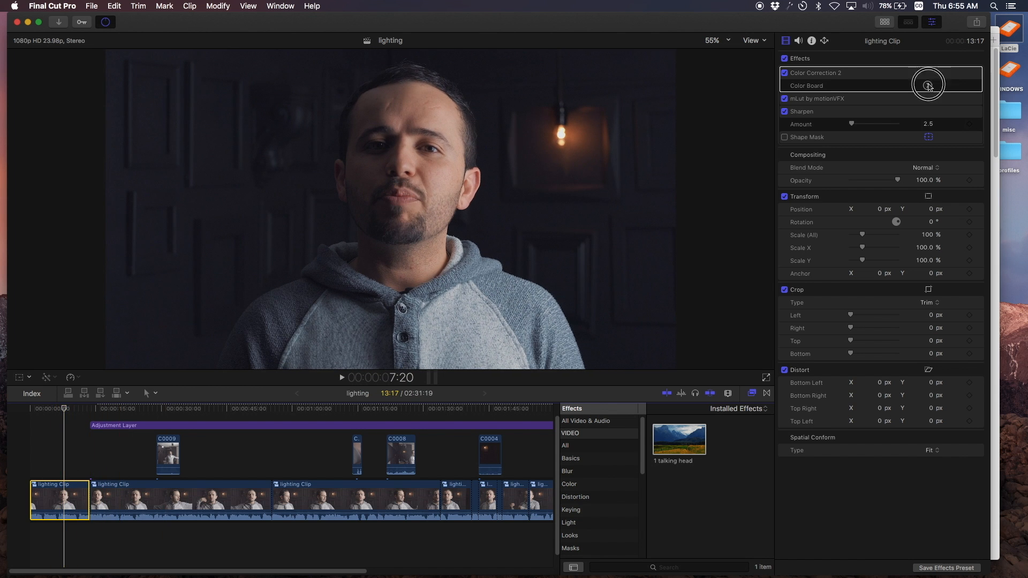
{"action": "left_click", "coordinate": [928, 85]}
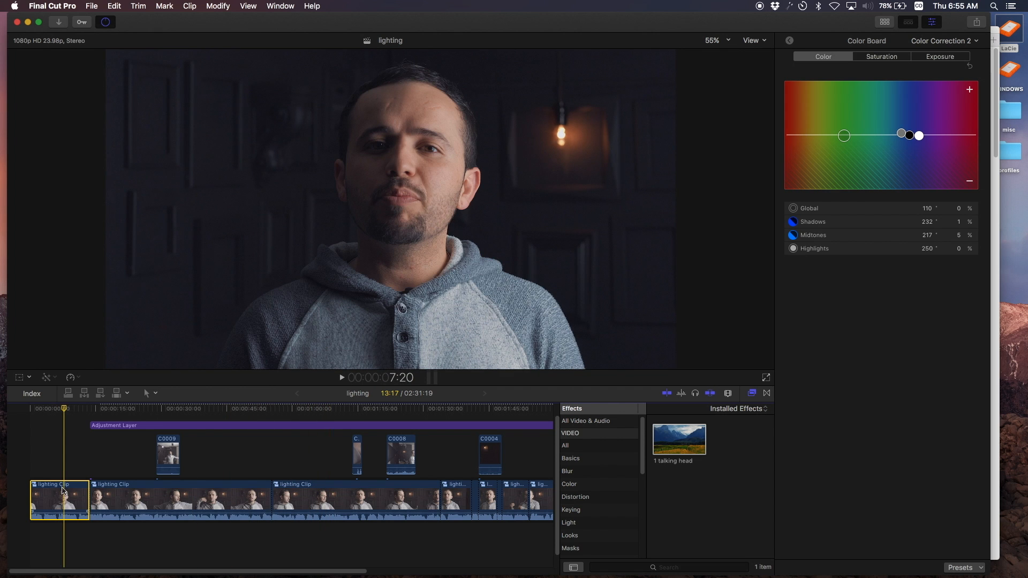
{"action": "left_click", "coordinate": [185, 427]}
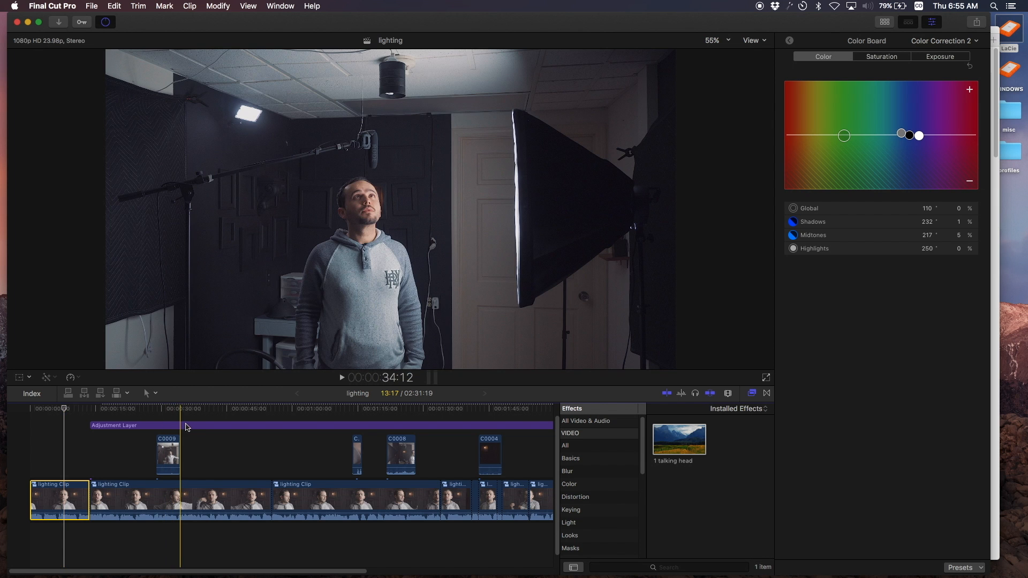
{"action": "left_click", "coordinate": [196, 424]}
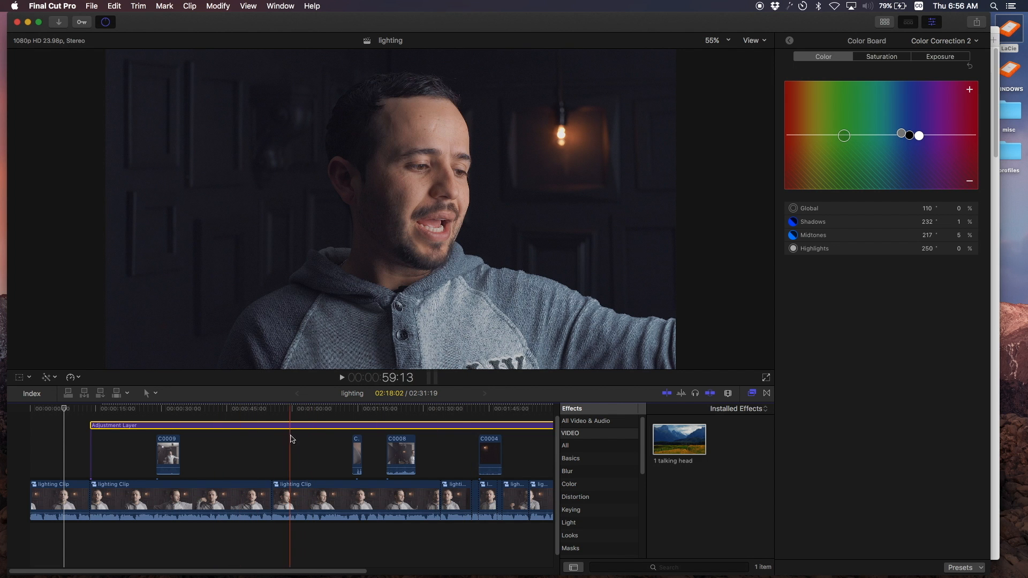
{"action": "left_click", "coordinate": [89, 415]}
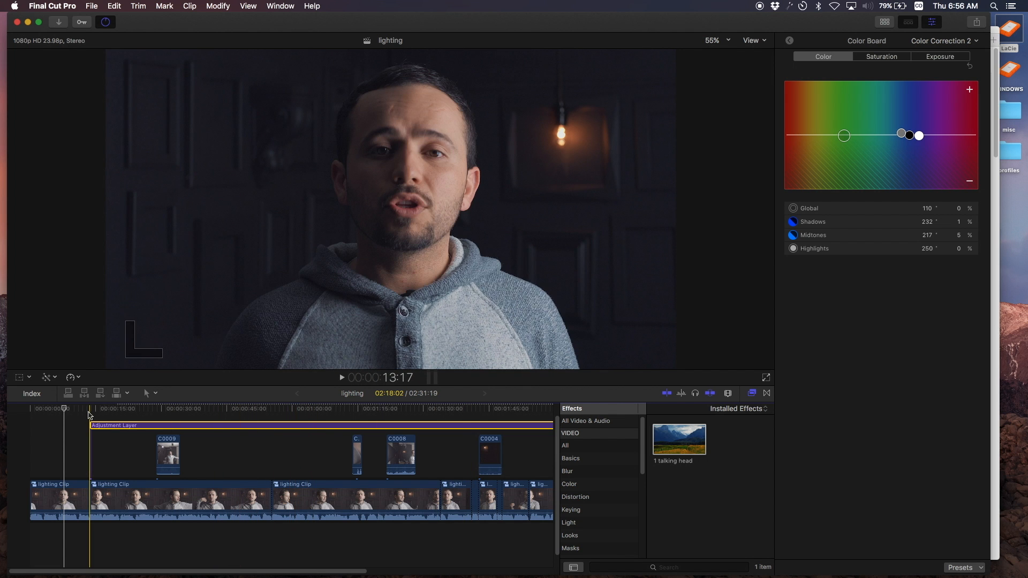